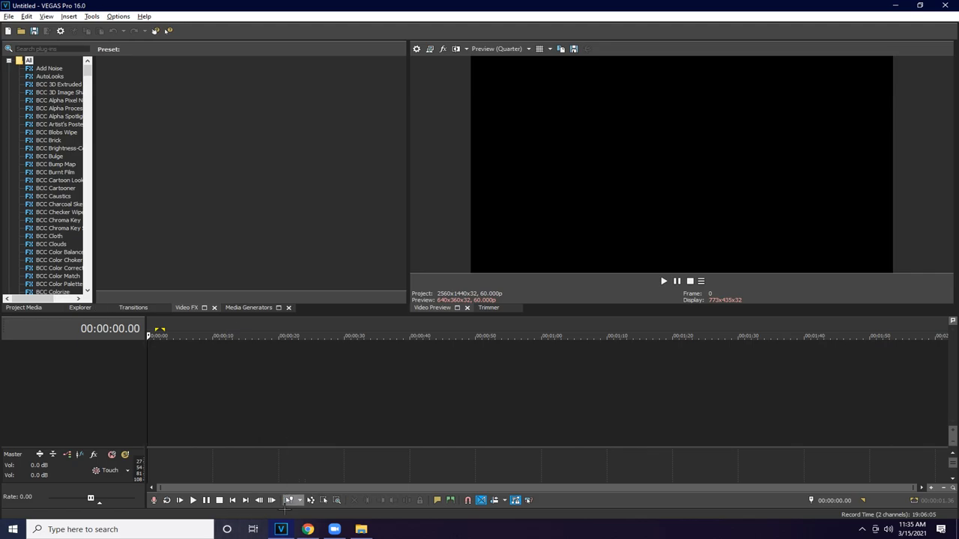
mouse_move(307, 528)
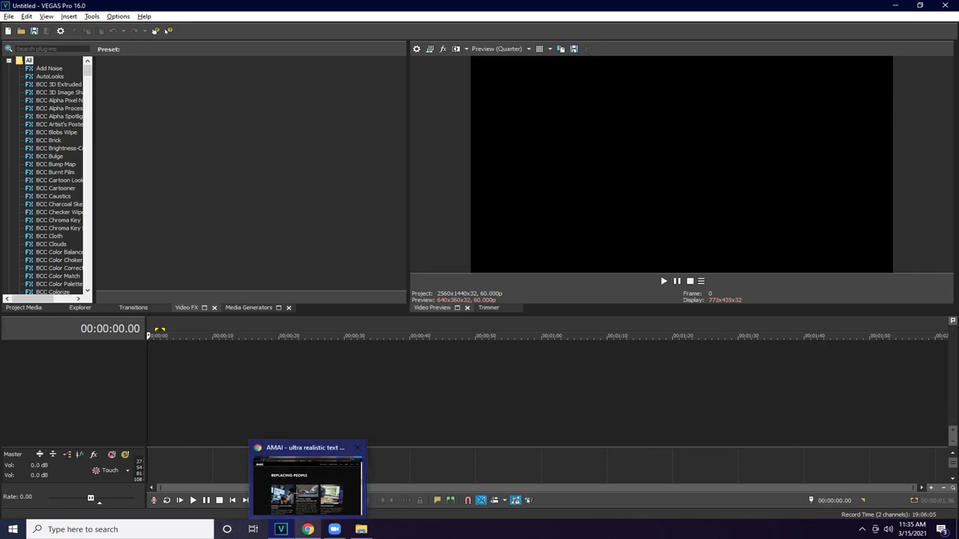
Switch between the video project and the AMAI text-to-speech website, ending on AMAI
left_click(307, 486)
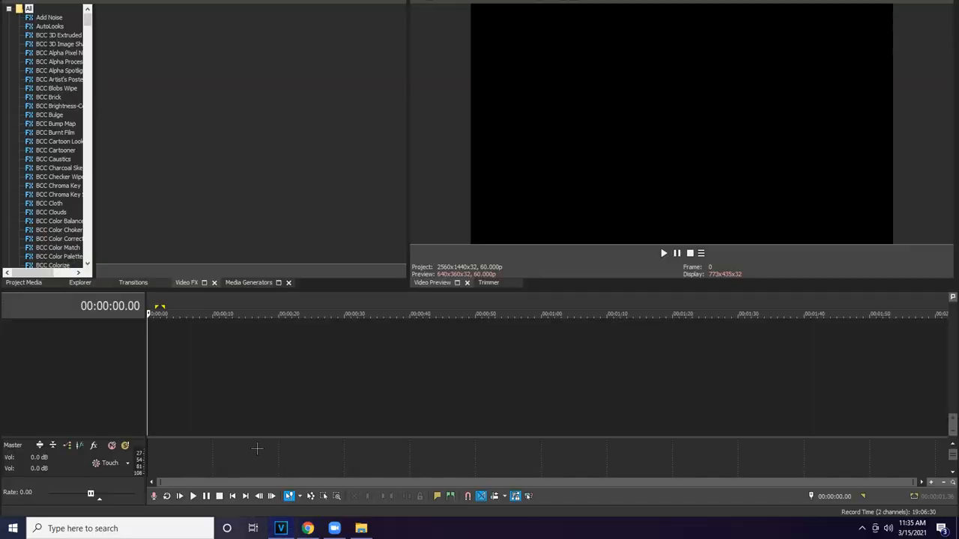
mouse_move(307, 528)
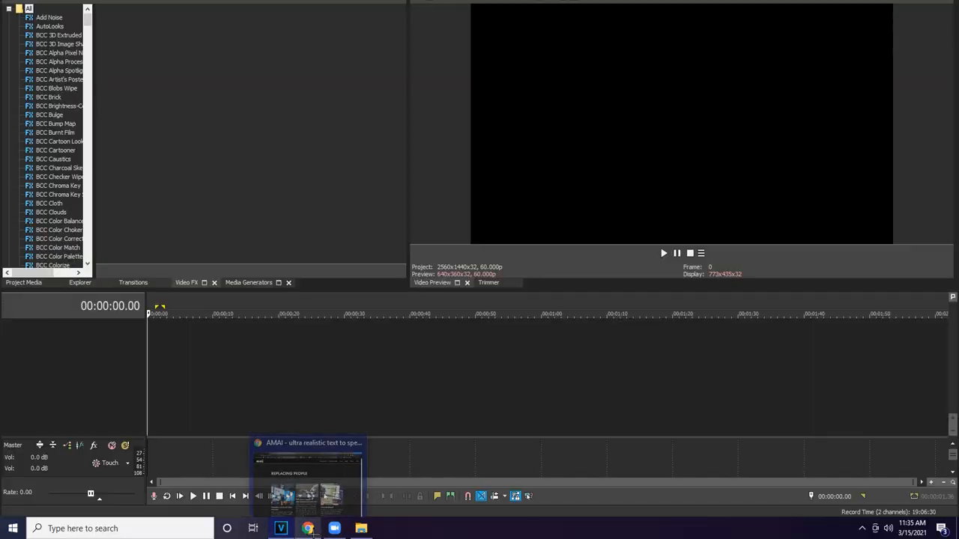
left_click(307, 464)
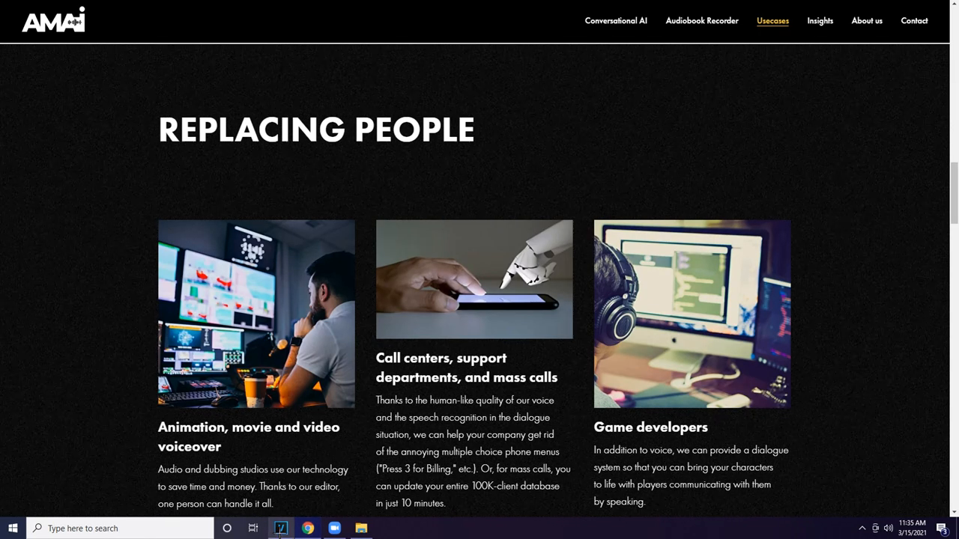
left_click(280, 528)
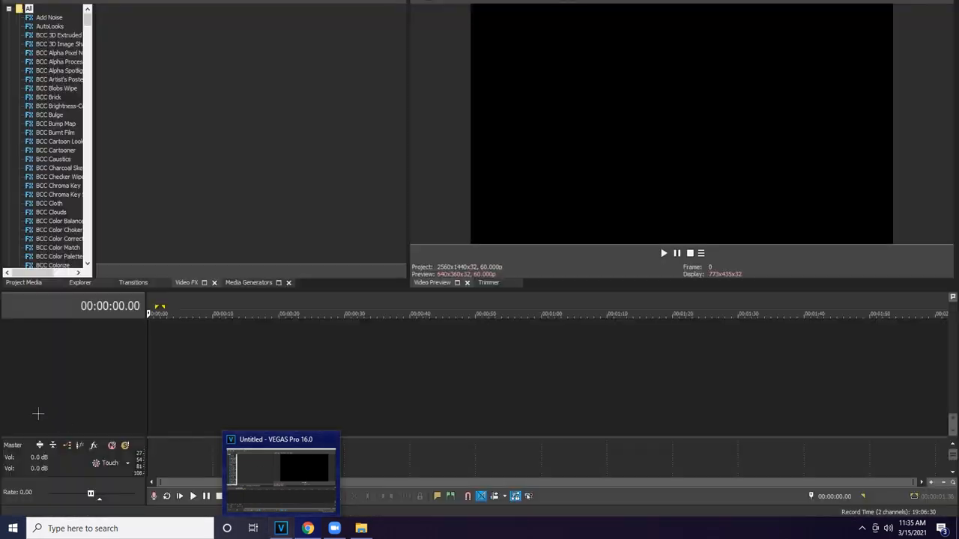
left_click(307, 528)
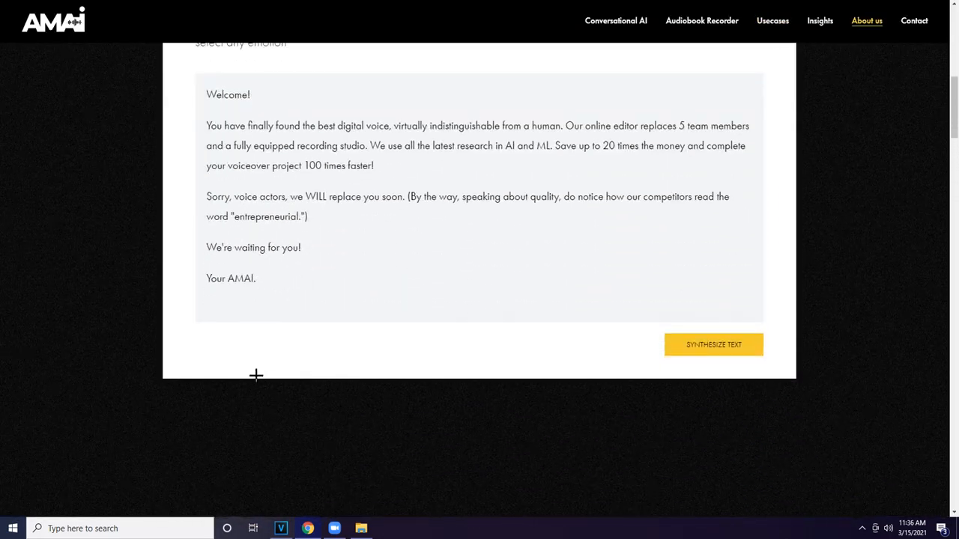
Enter 'edited by exotic' in the Our demo box and bring up its voice toolbar
scroll("up", 3)
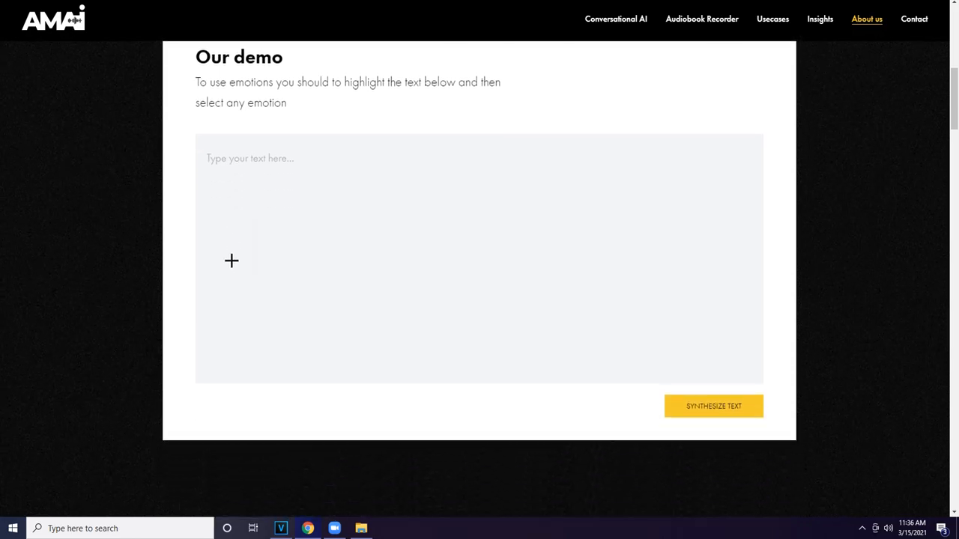
type("edited by")
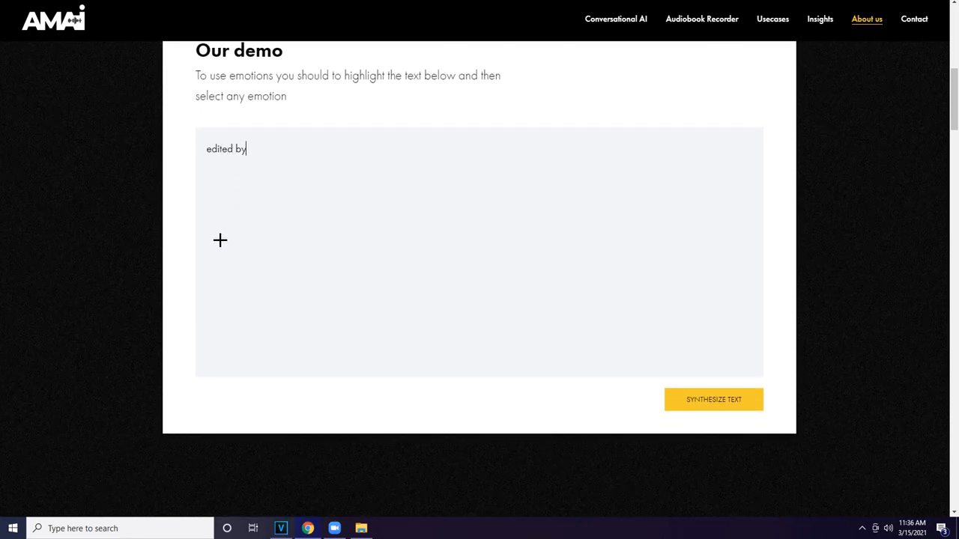
type("exotic")
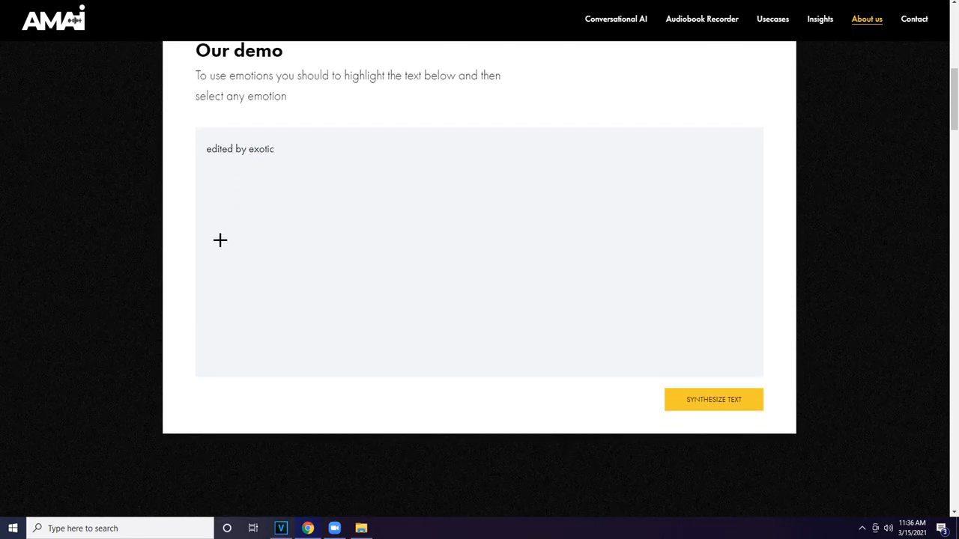
double_click(261, 148)
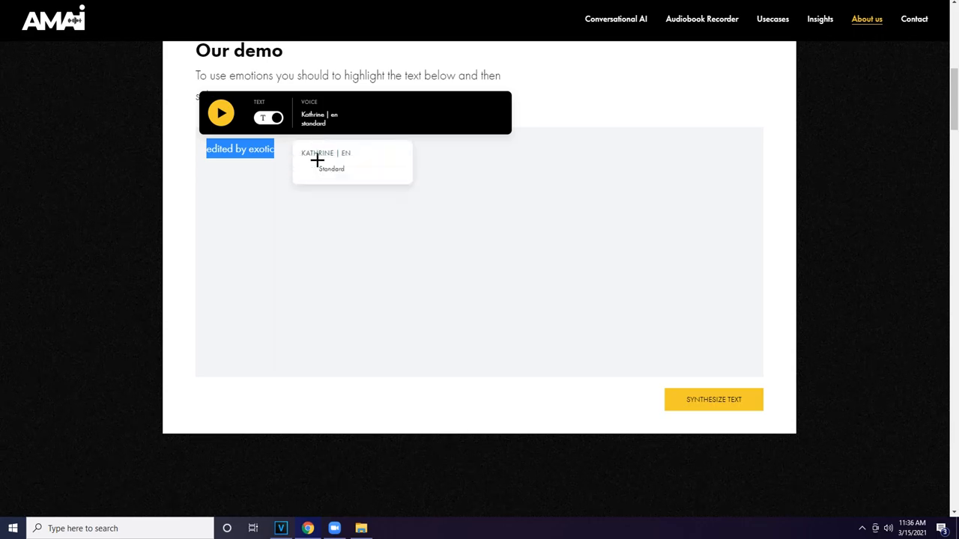
mouse_move(320, 123)
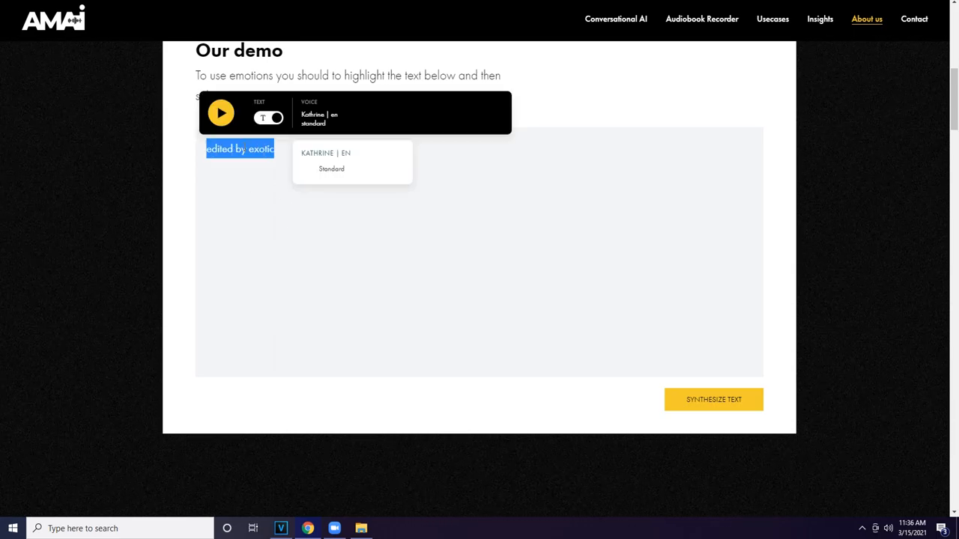
mouse_move(168, 148)
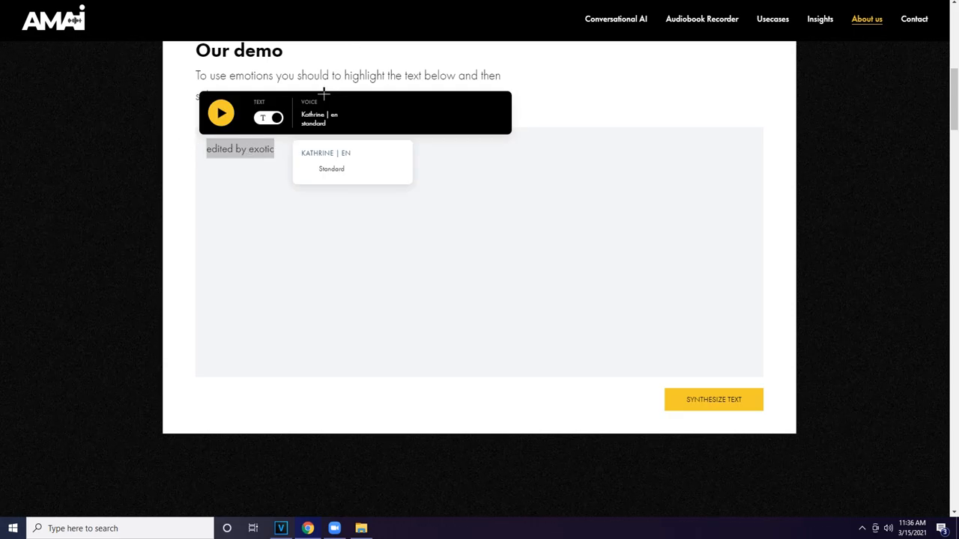
mouse_move(245, 90)
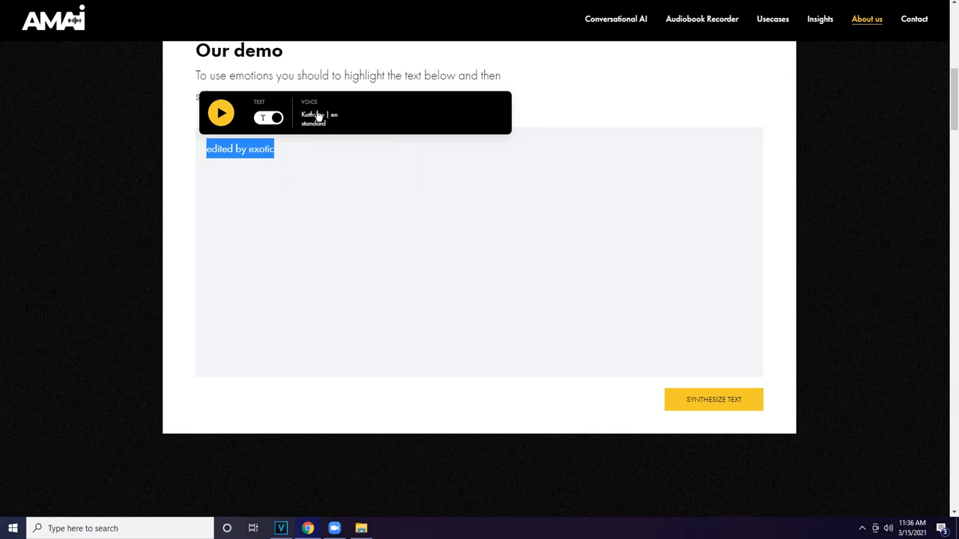
left_click(334, 170)
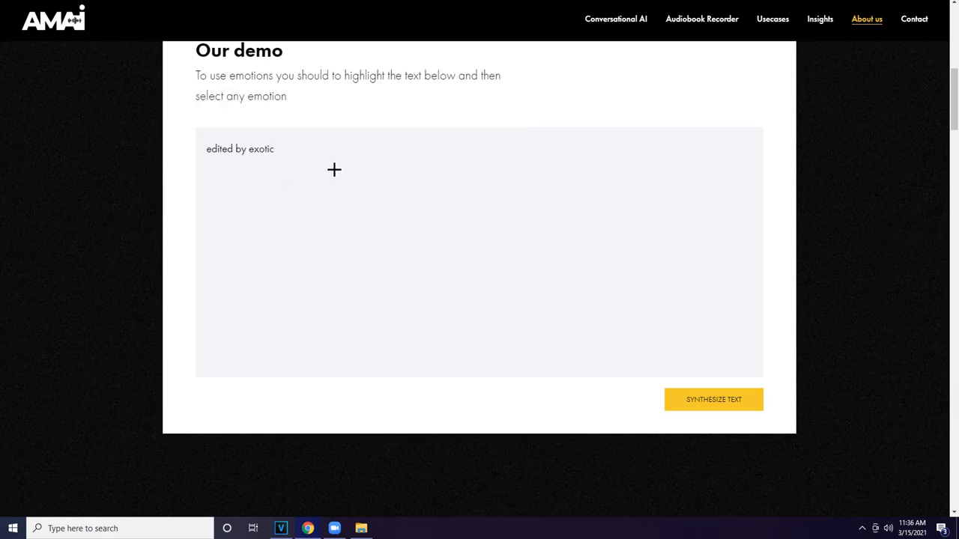
double_click(240, 148)
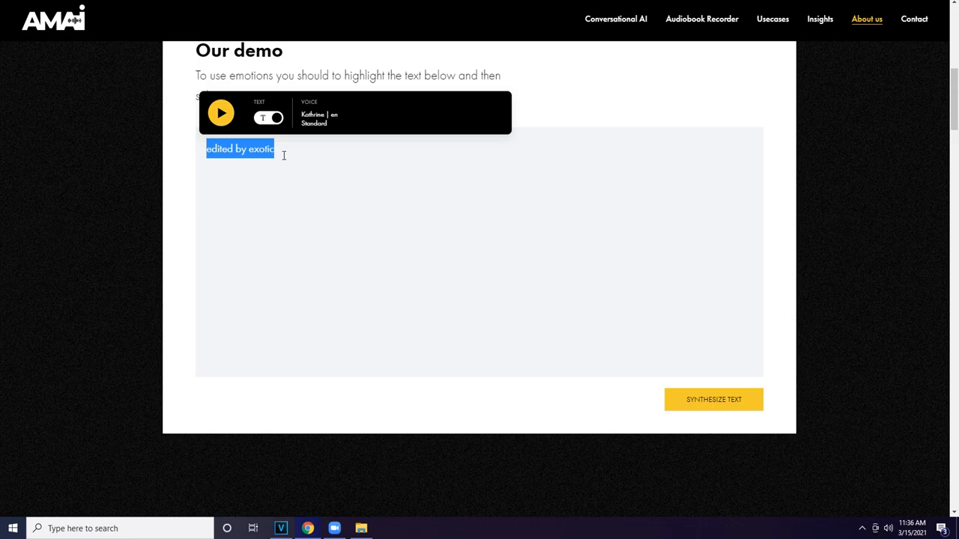
mouse_move(482, 357)
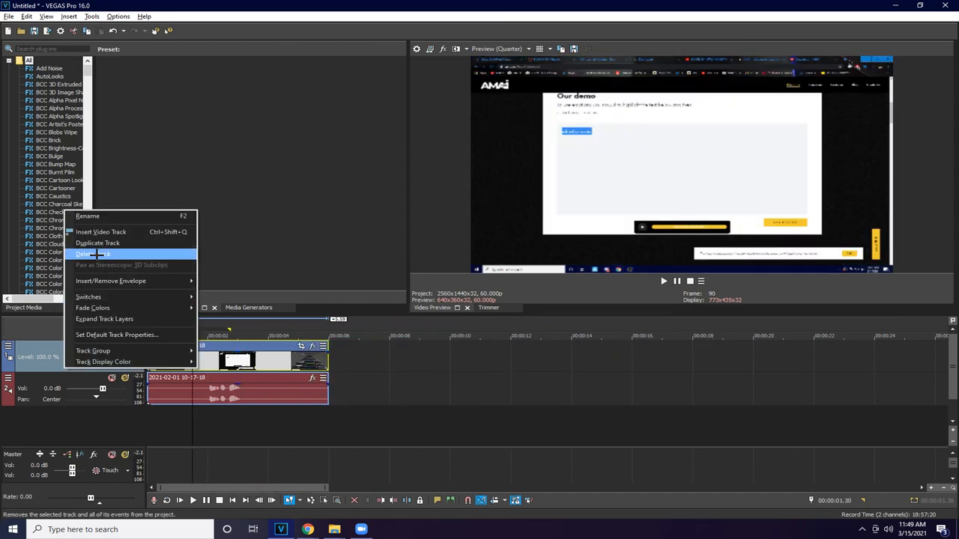
Delete the video track, split the voice clip where speech ends, and remove the tail
left_click(93, 253)
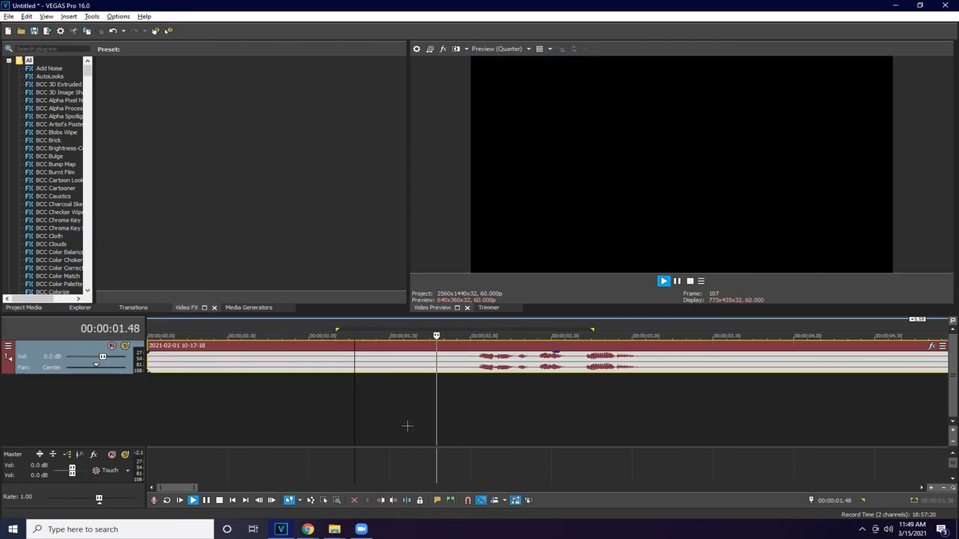
left_click(191, 499)
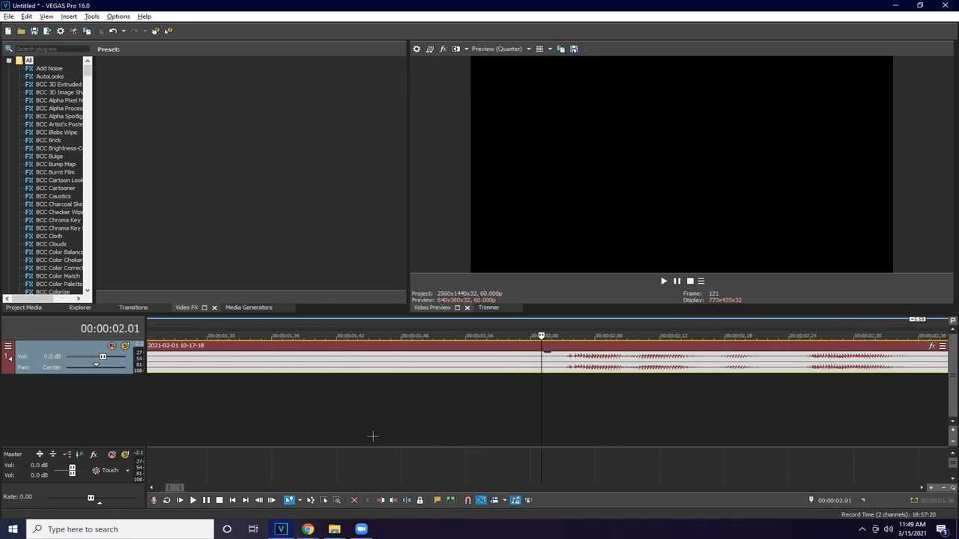
right_click(332, 352)
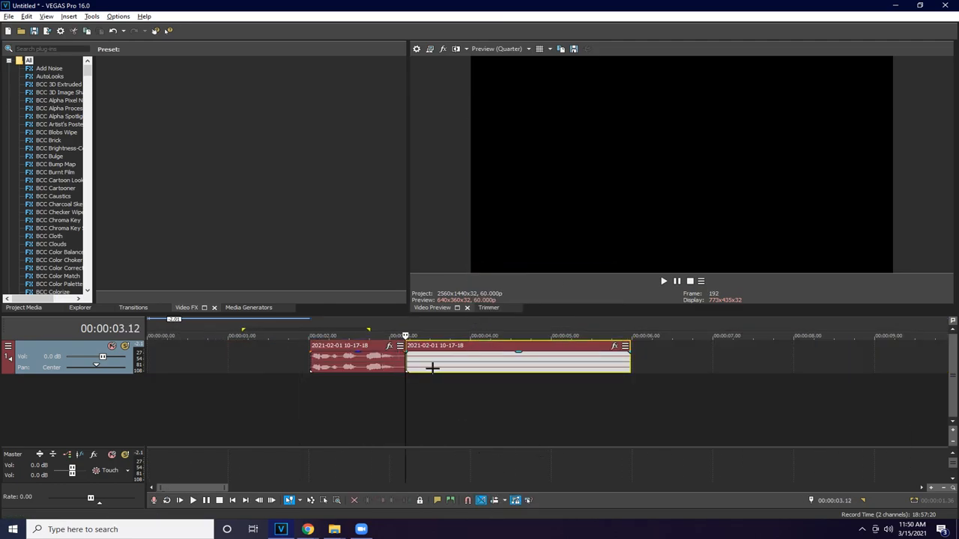
left_click(662, 281)
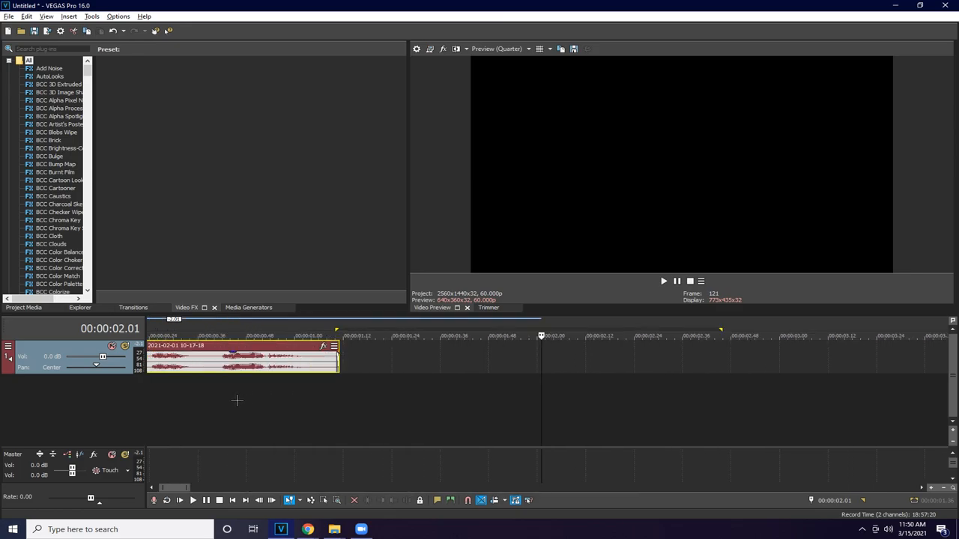
left_click(191, 499)
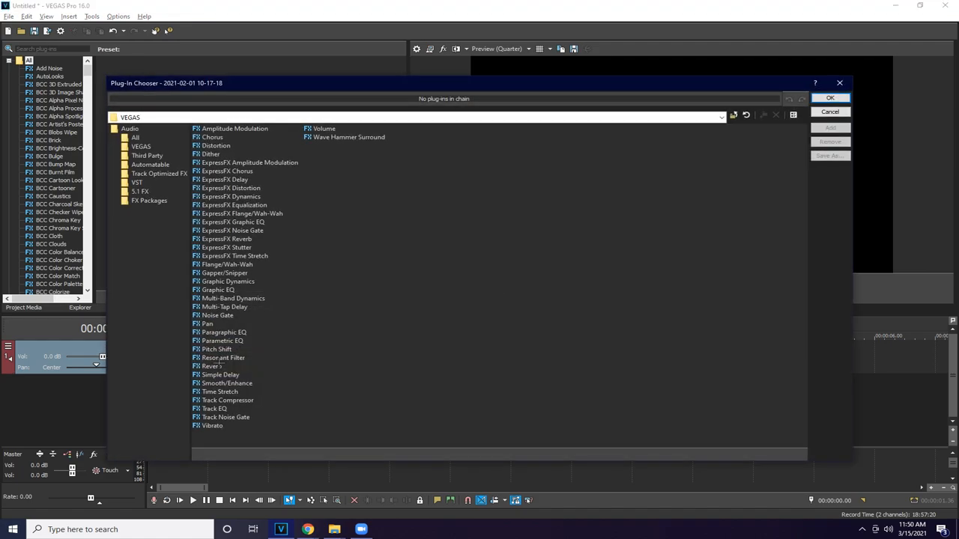
Add Reverb to the voice clip with the [Sys] Cathedral preset
left_click(212, 366)
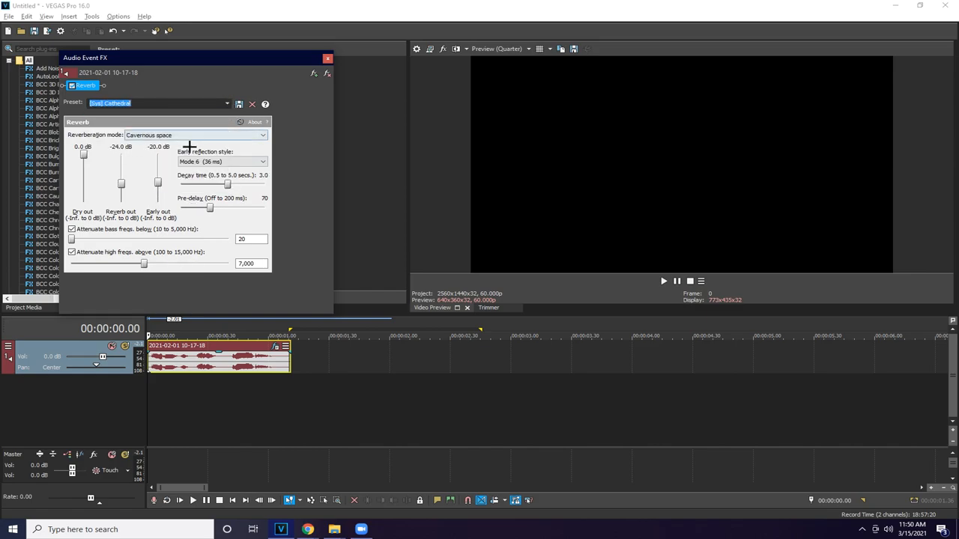
left_click(327, 57)
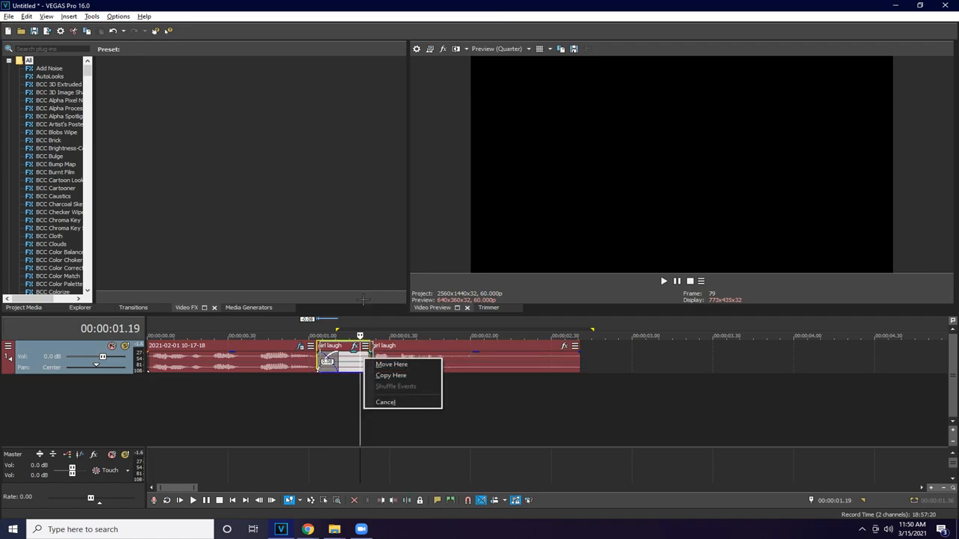
Drop the girl laugh clip on its own track just after the voice clip
left_click(391, 364)
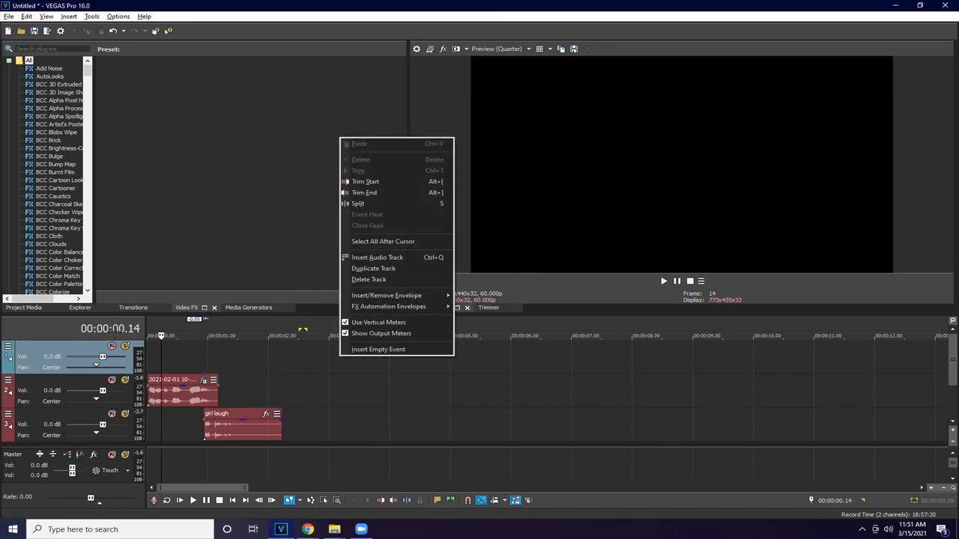
Delete the empty top track, add the title video, and match project video settings
left_click(368, 278)
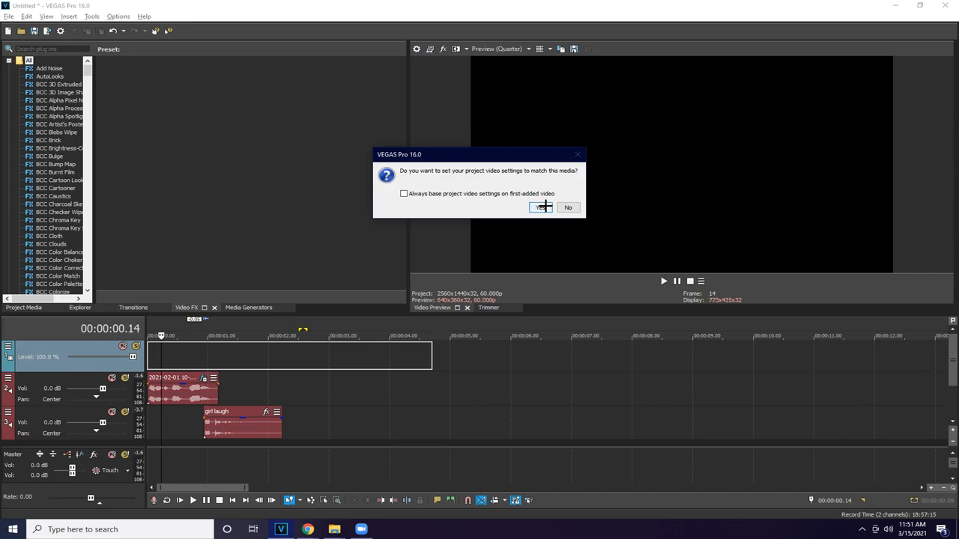
left_click(541, 208)
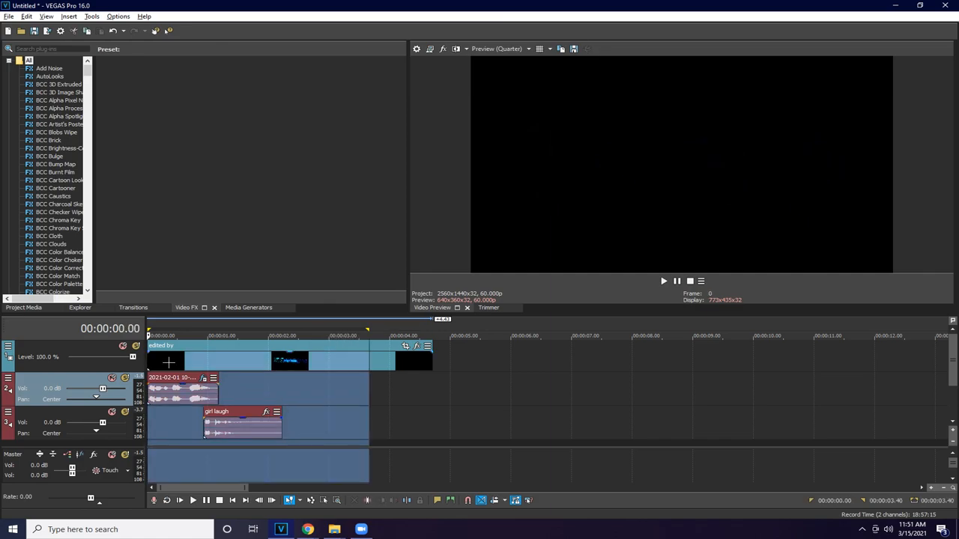
left_click(662, 281)
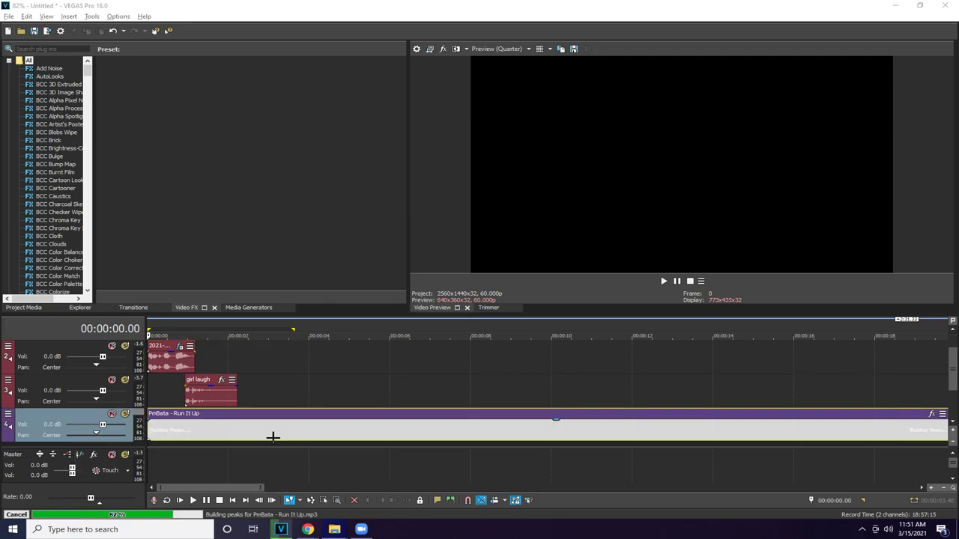
Preview the intro with Run It Up music and split the song near 2.14 seconds
left_click(662, 281)
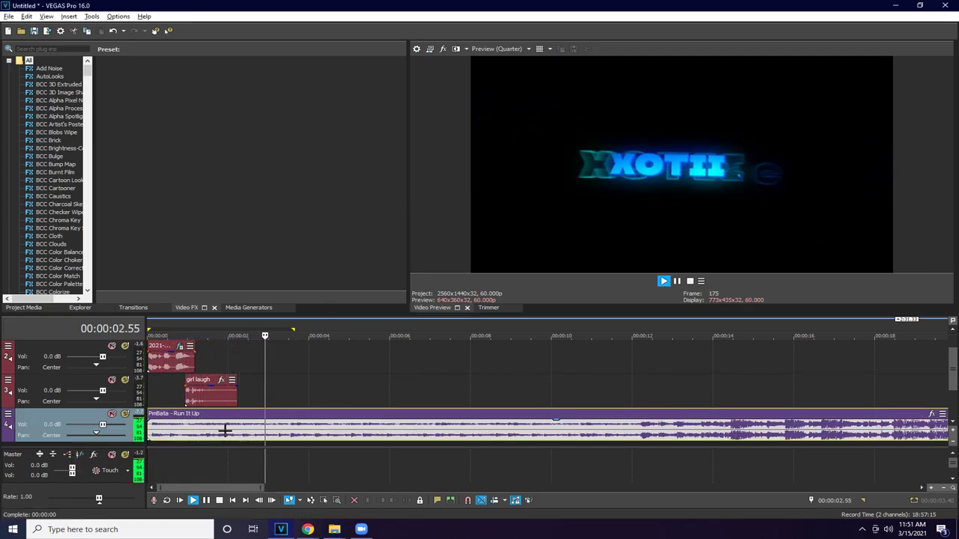
left_click(662, 281)
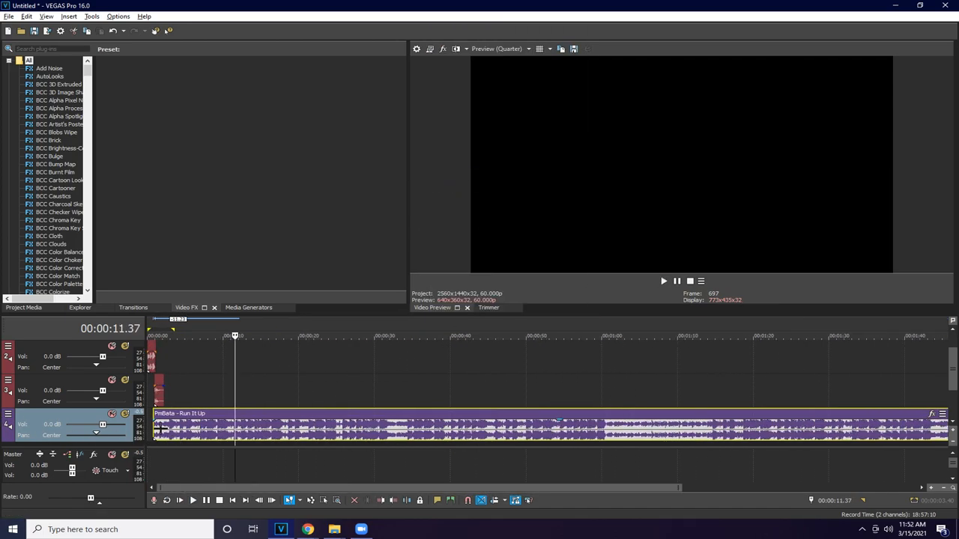
left_click(662, 281)
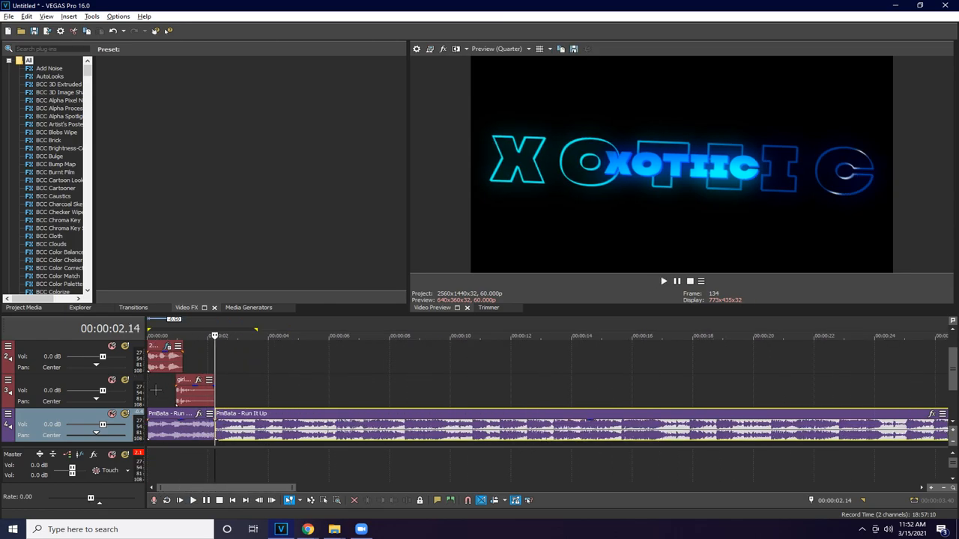
left_click(663, 281)
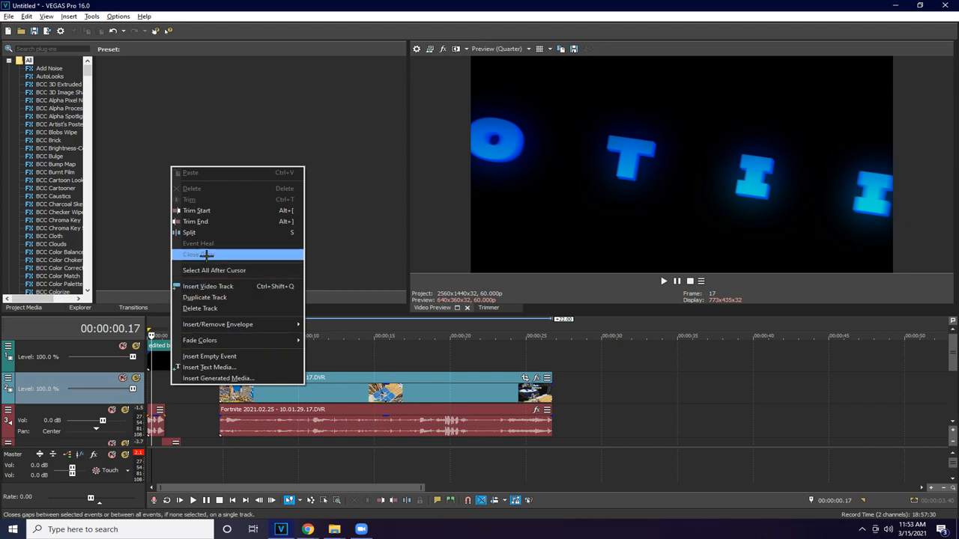
mouse_move(198, 254)
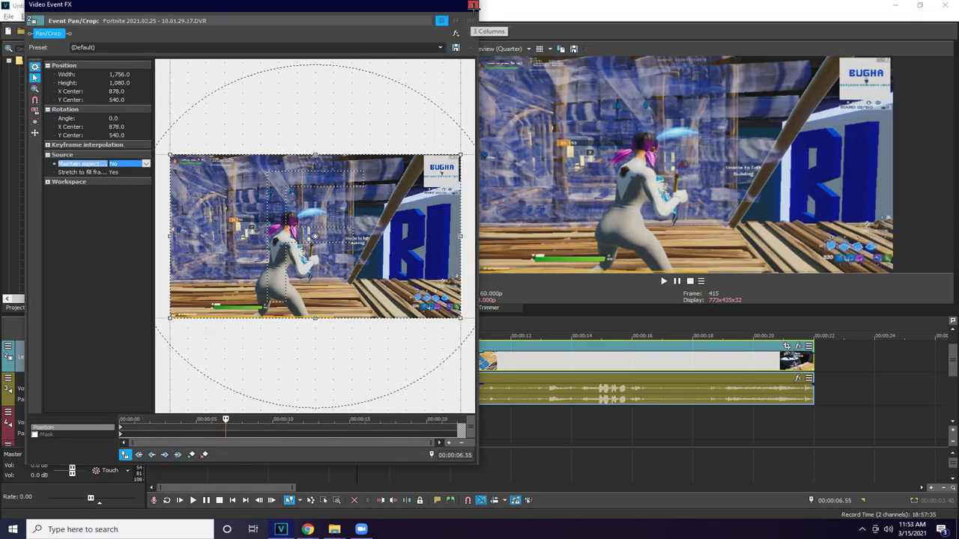
Close the Video Event Pan/Crop window, keeping the gameplay stretched to fill the frame
left_click(473, 5)
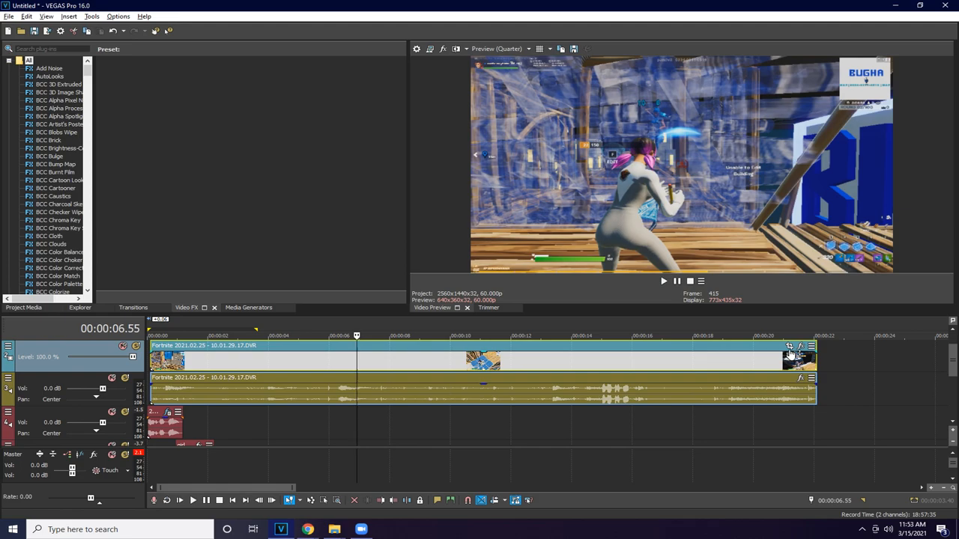
left_click(789, 346)
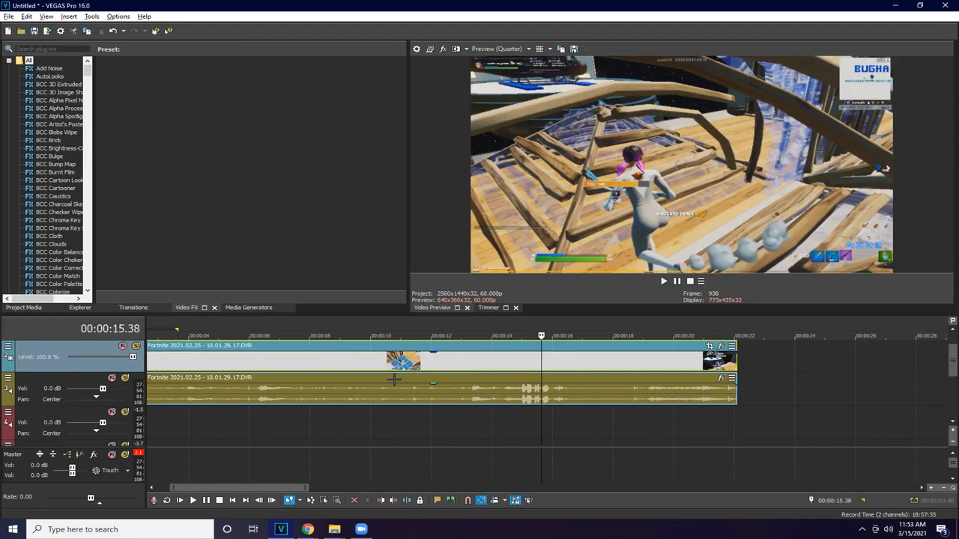
Split the Fortnite gameplay, discard the unwanted part, and move the piece to timeline start
left_click(523, 338)
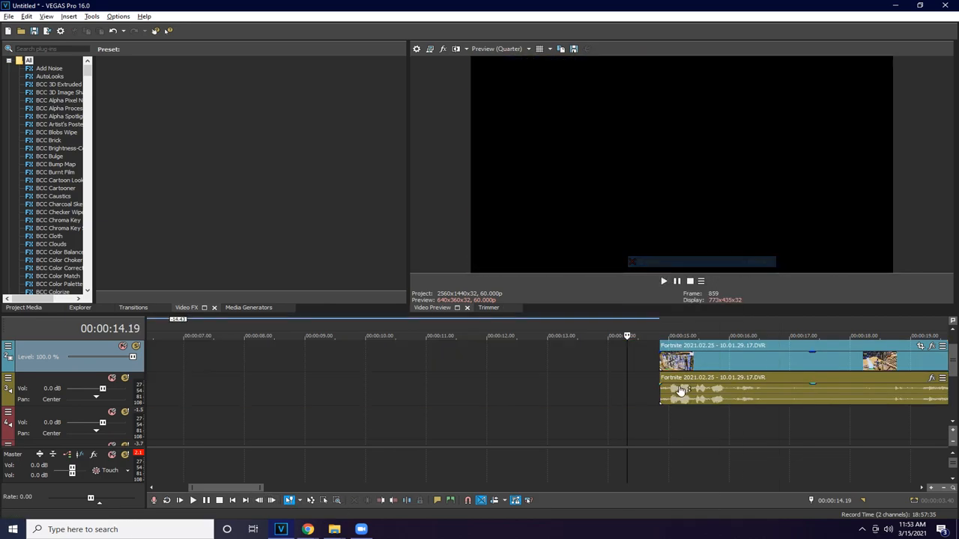
right_click(681, 389)
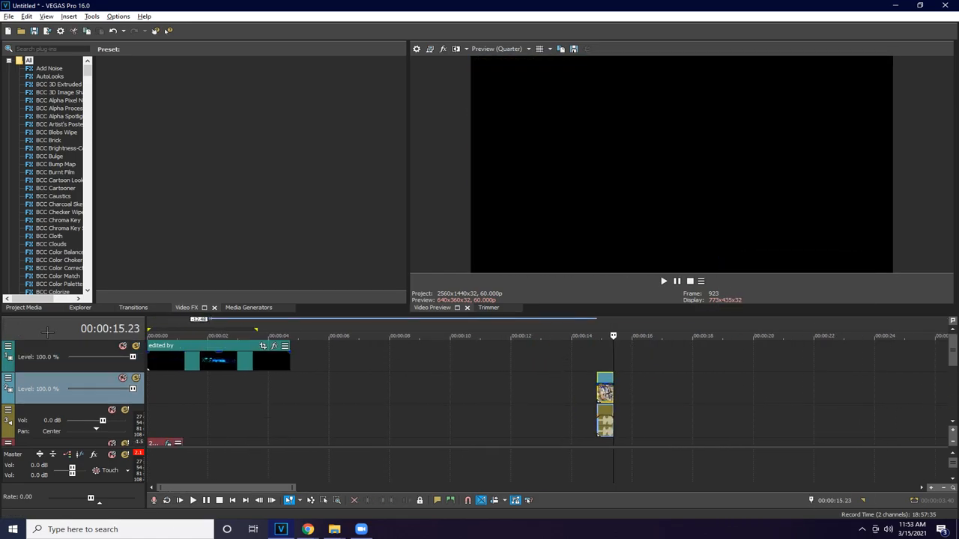
left_click_drag(605, 401, 243, 401)
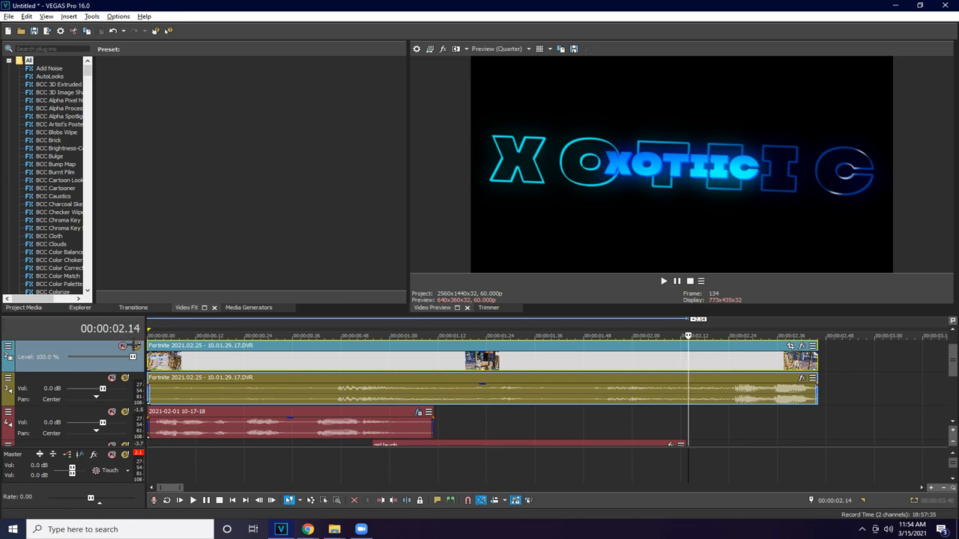
Set the edited by title clip's alpha channel to Premultiplied in its Media properties
left_click(662, 281)
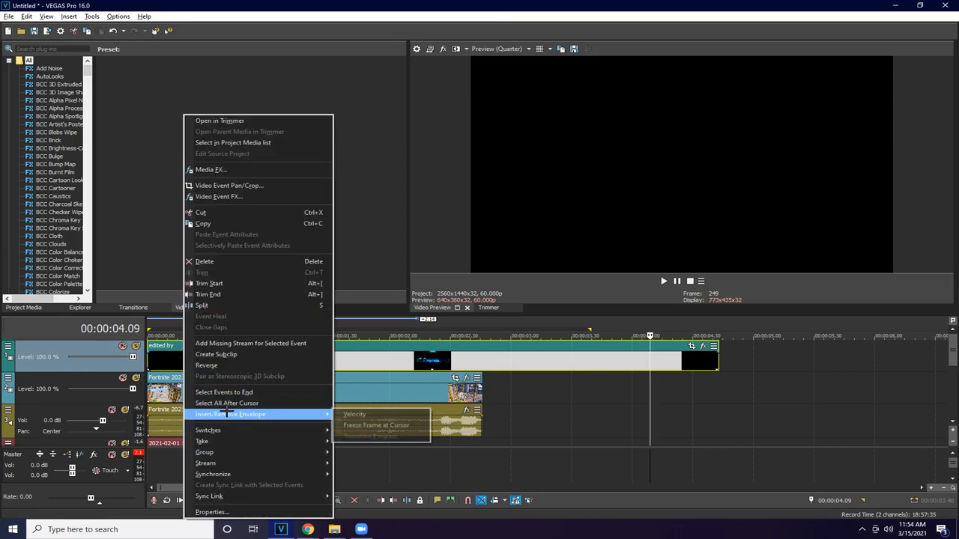
mouse_move(222, 154)
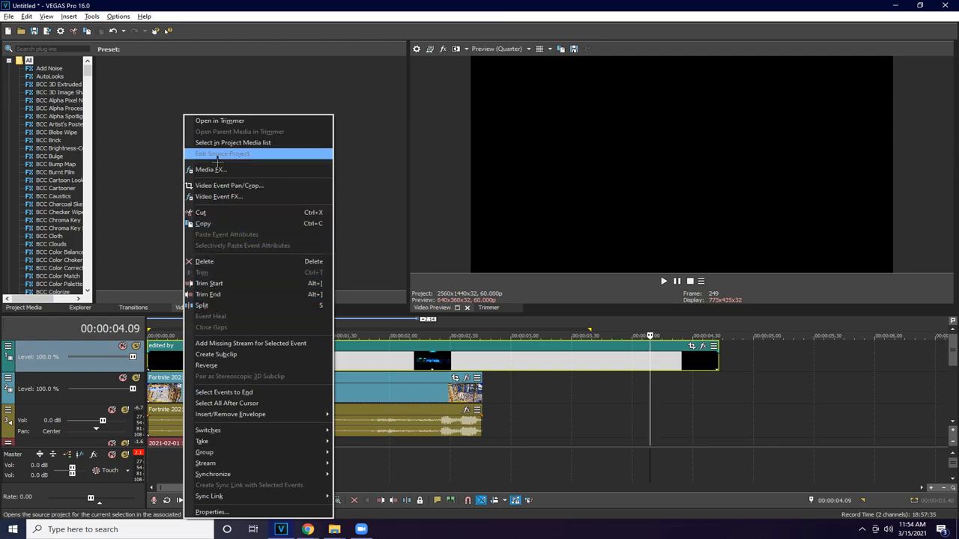
left_click(212, 512)
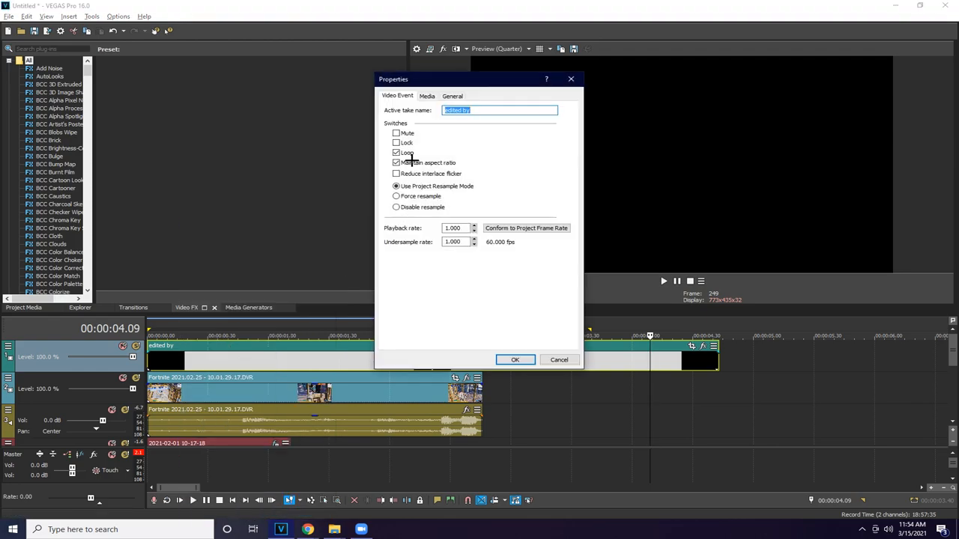
left_click(426, 96)
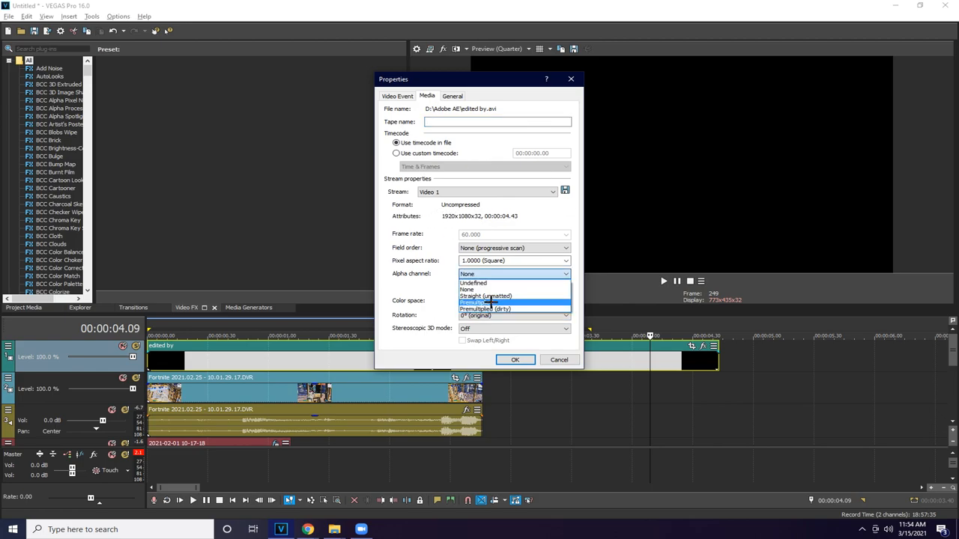
left_click(515, 359)
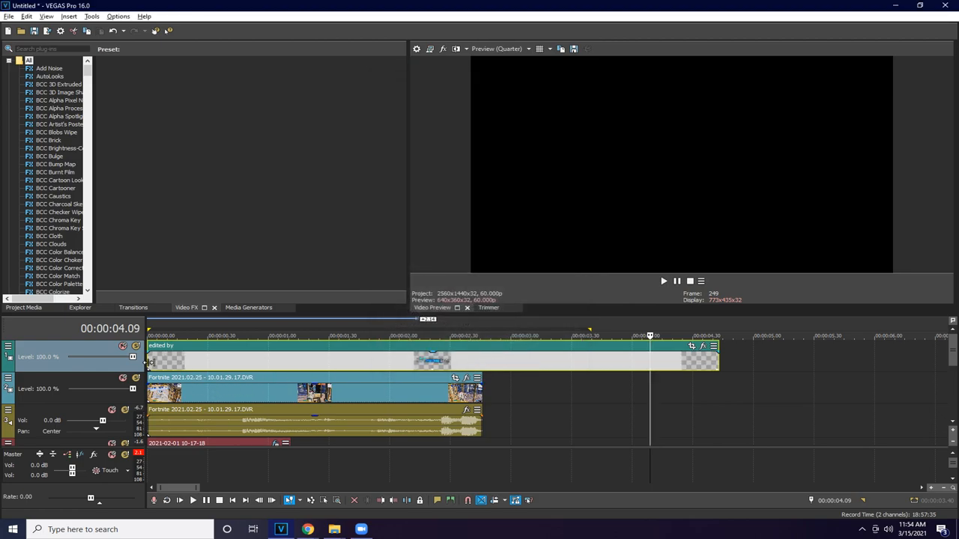
left_click(662, 281)
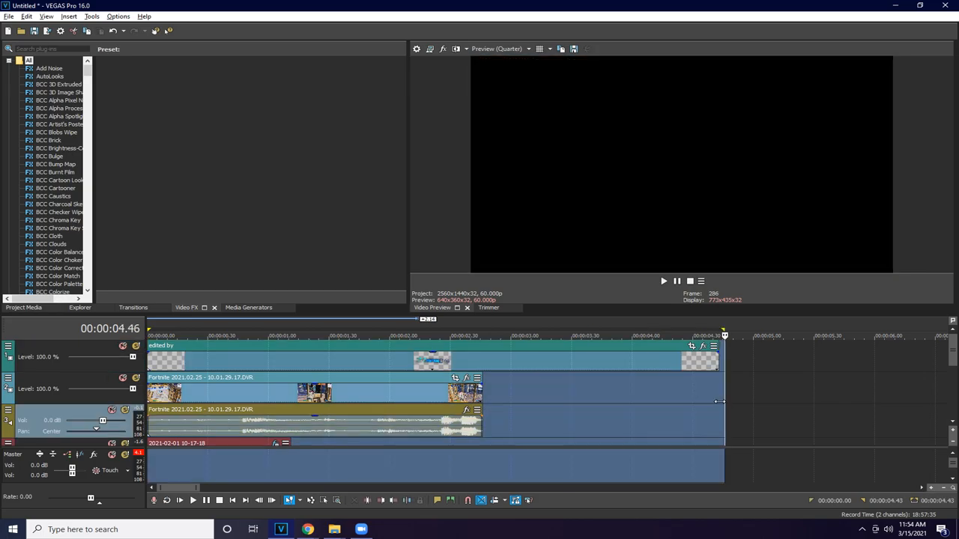
Trim the Run It Up music and butt the short gameplay piece after the main clip
left_click(191, 335)
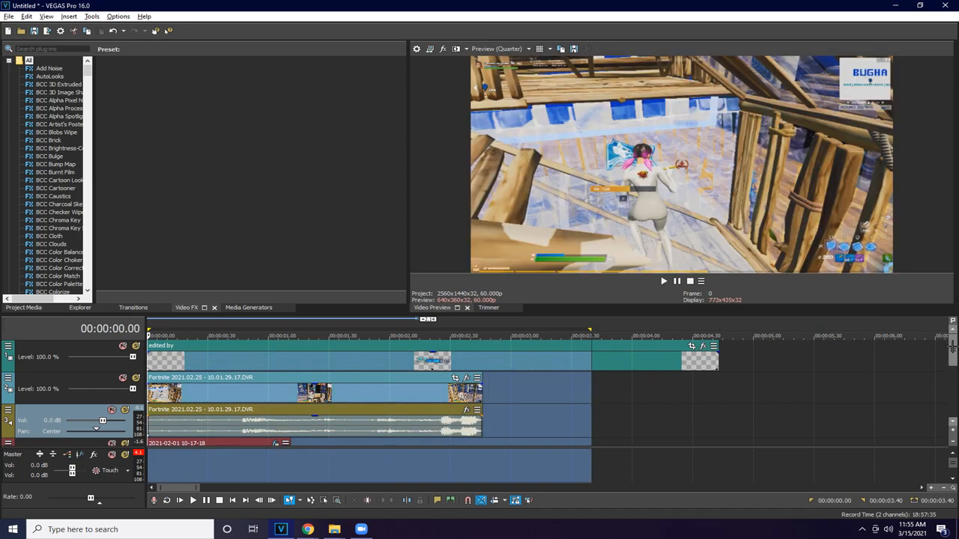
left_click(662, 281)
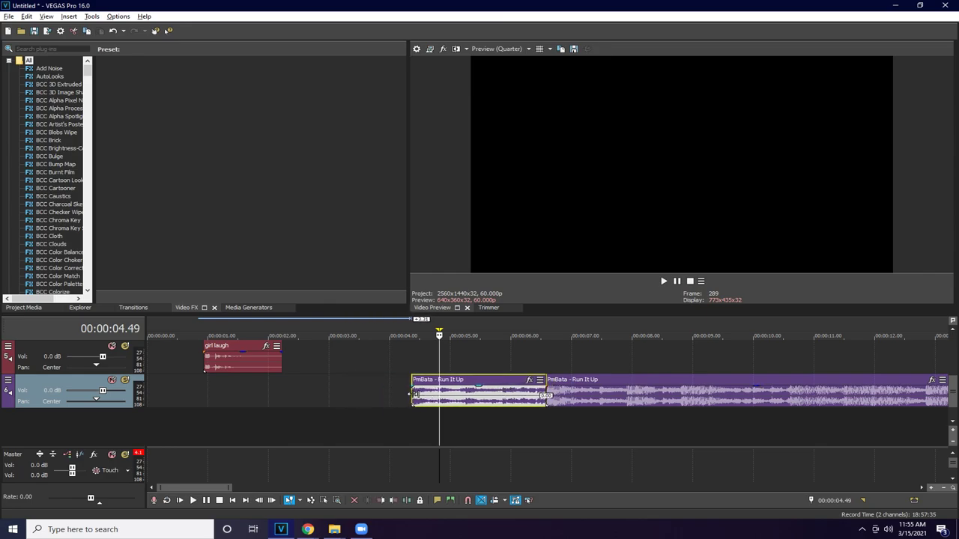
left_click(662, 281)
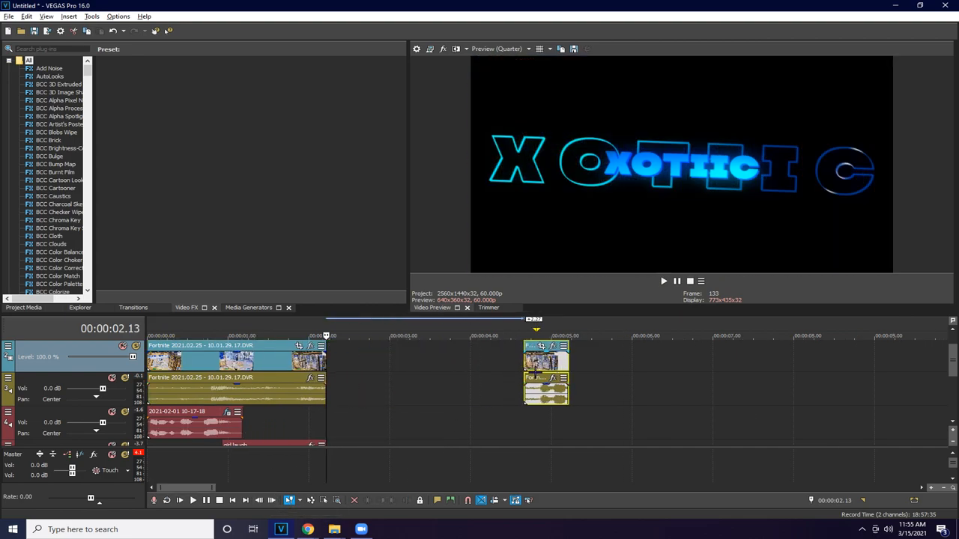
scroll("down", 3)
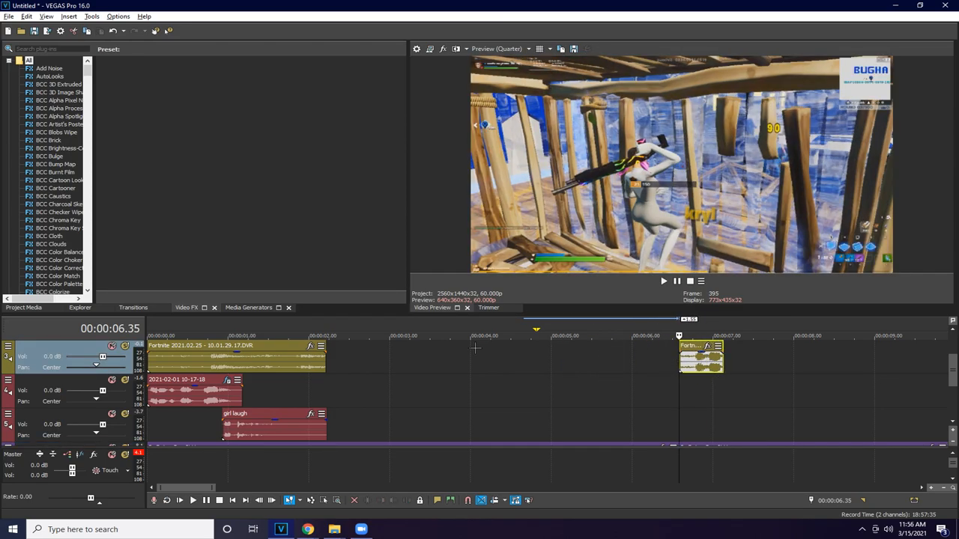
left_click_drag(236, 356, 592, 356)
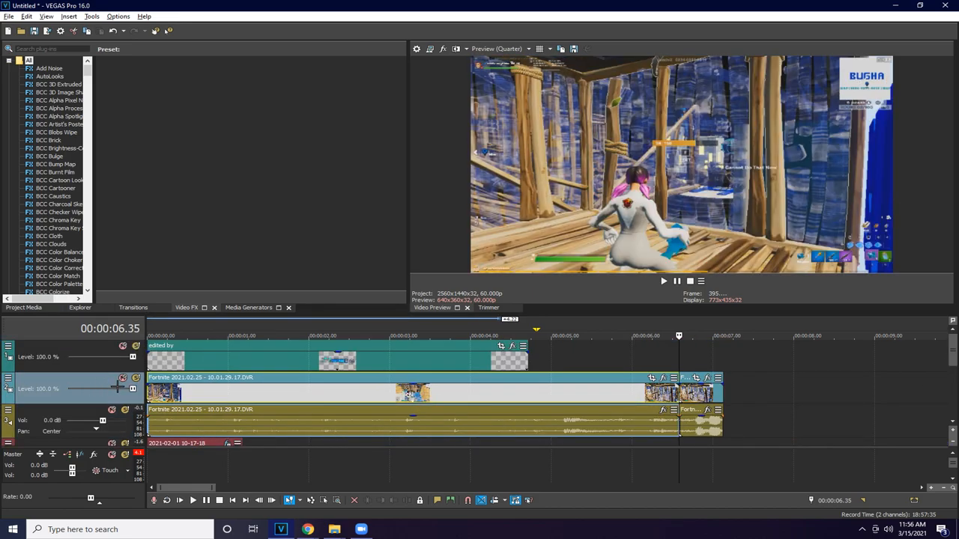
left_click(663, 280)
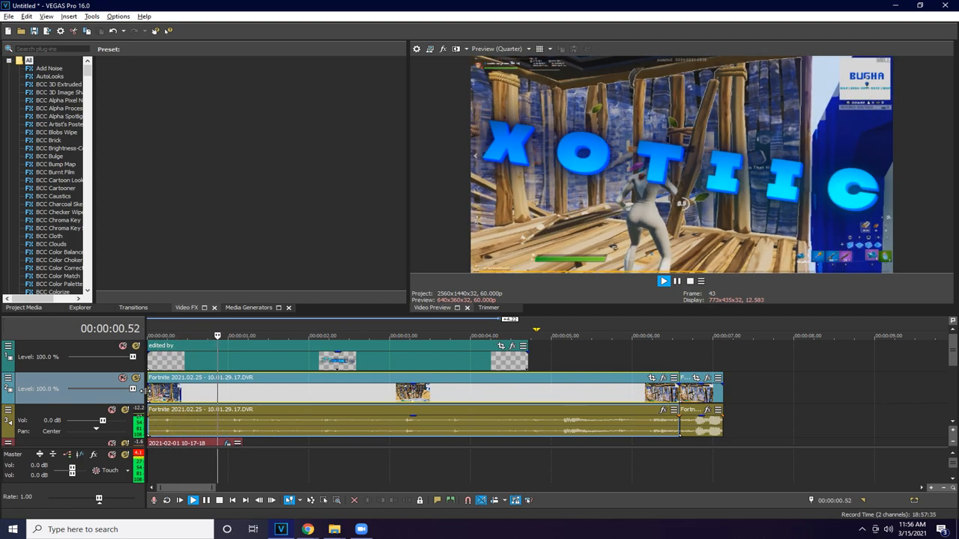
left_click(676, 281)
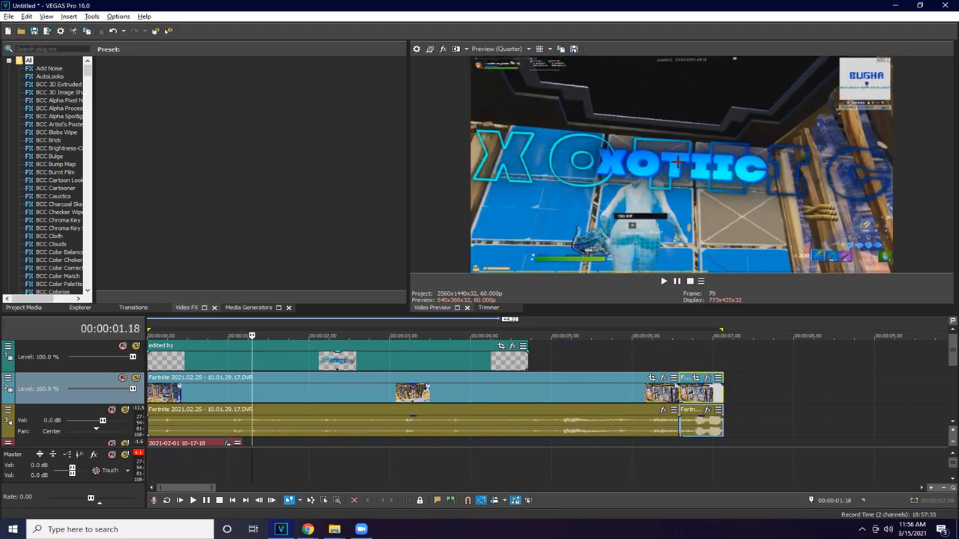
left_click(304, 336)
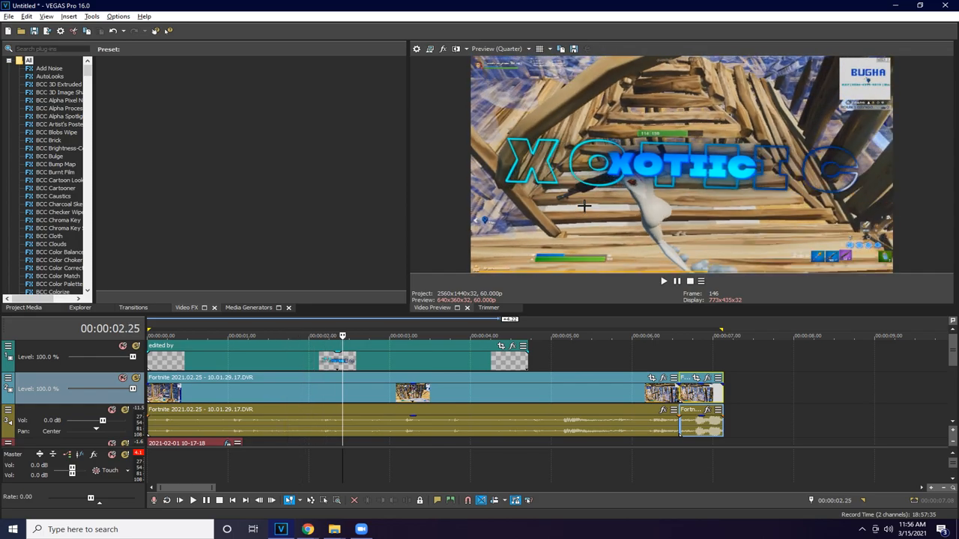
left_click(387, 334)
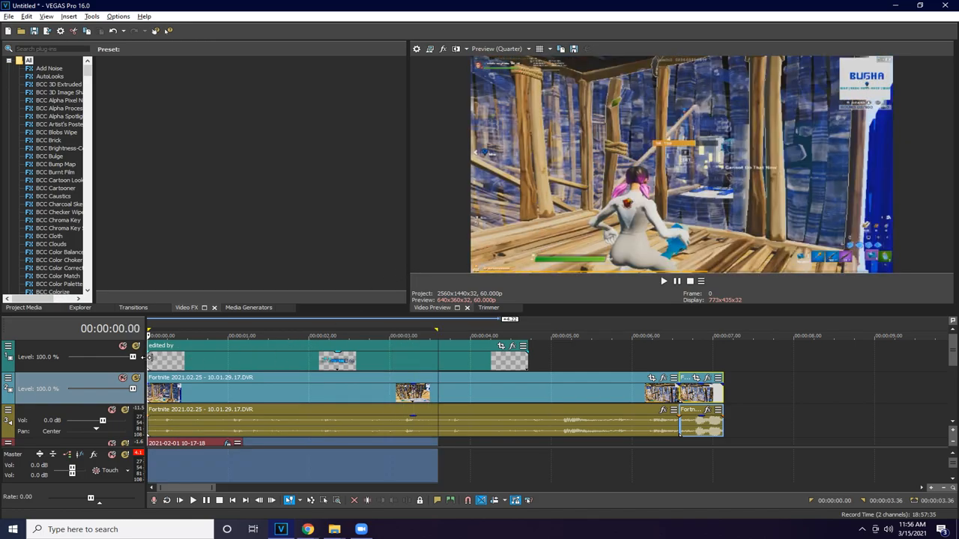
left_click(662, 280)
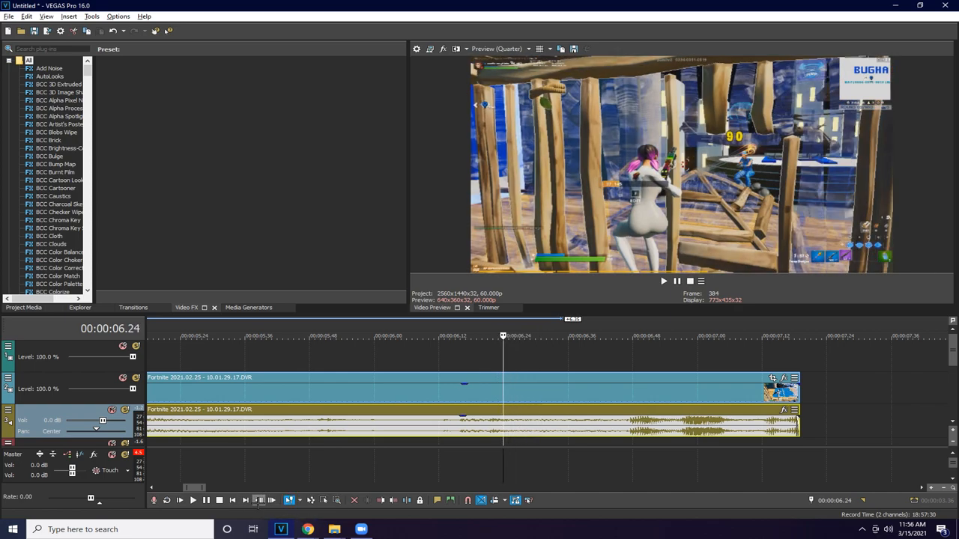
Place the cursor near 6.20 seconds and insert a Velocity envelope on the Fortnite clip
left_click(482, 336)
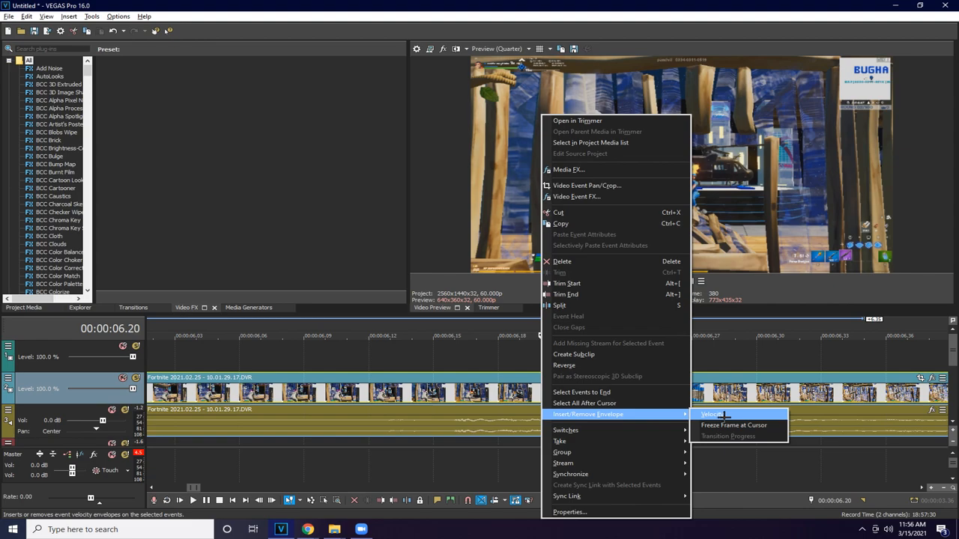
left_click(710, 414)
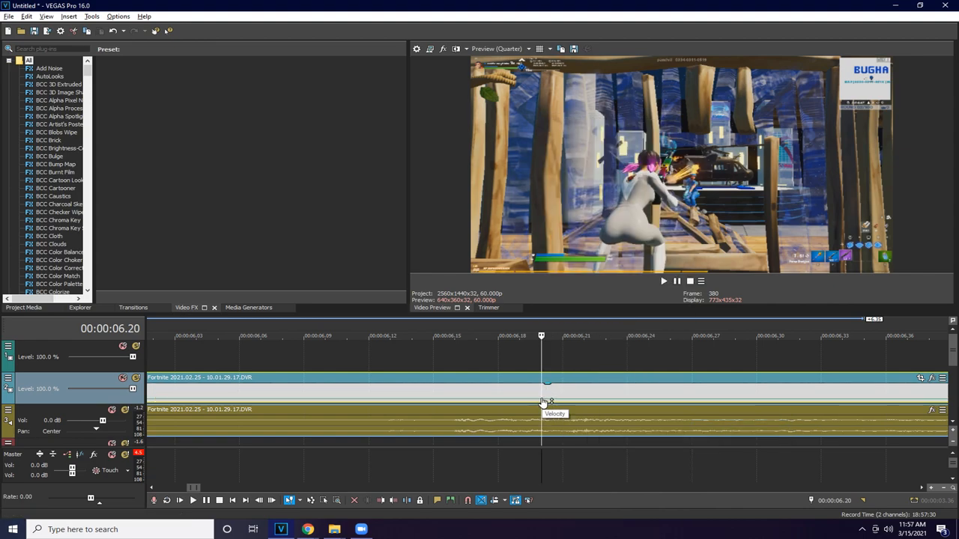
mouse_move(543, 416)
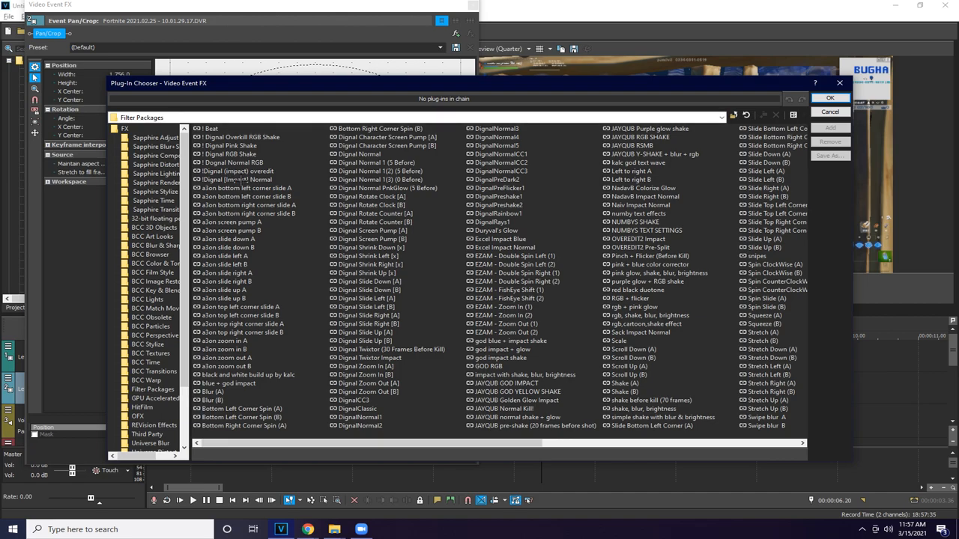
left_click(237, 179)
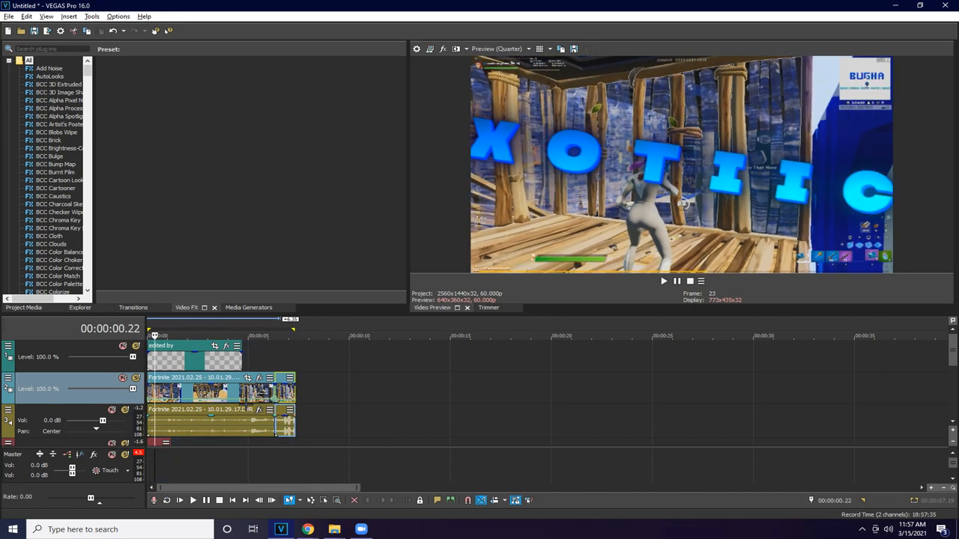
left_click(191, 501)
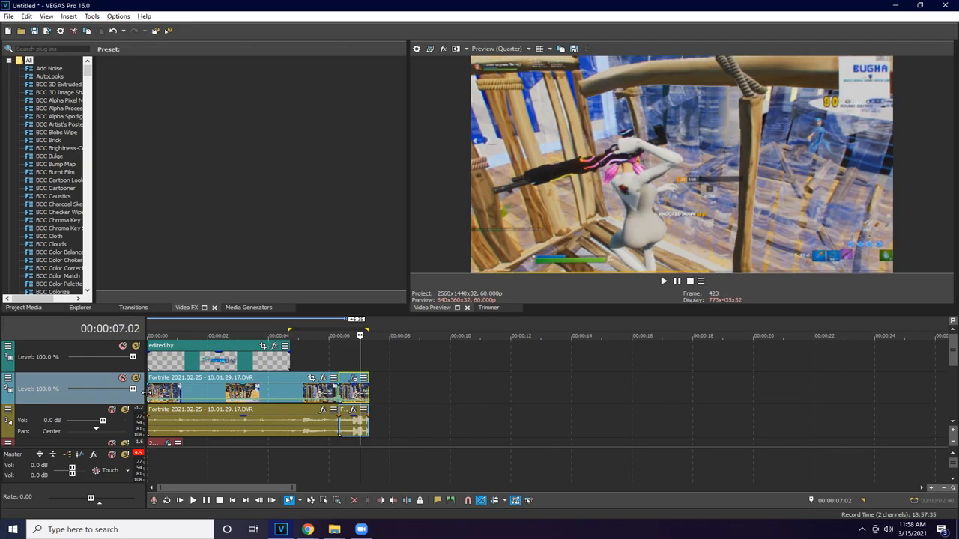
left_click(662, 280)
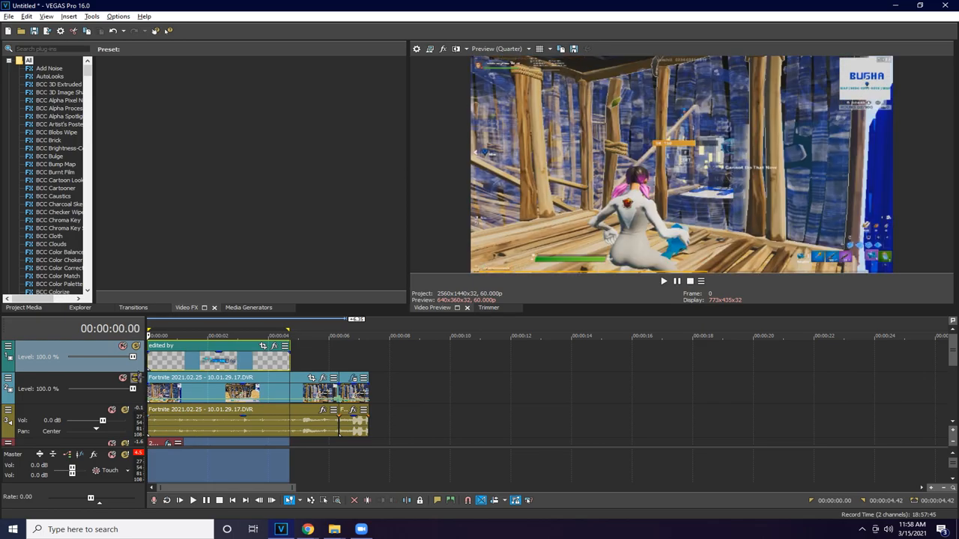
left_click(662, 281)
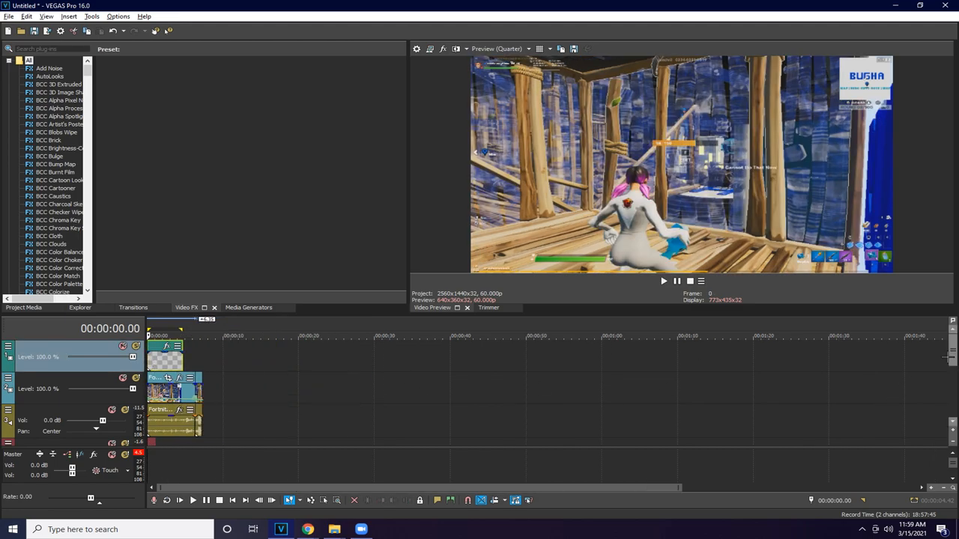
scroll("down", 3)
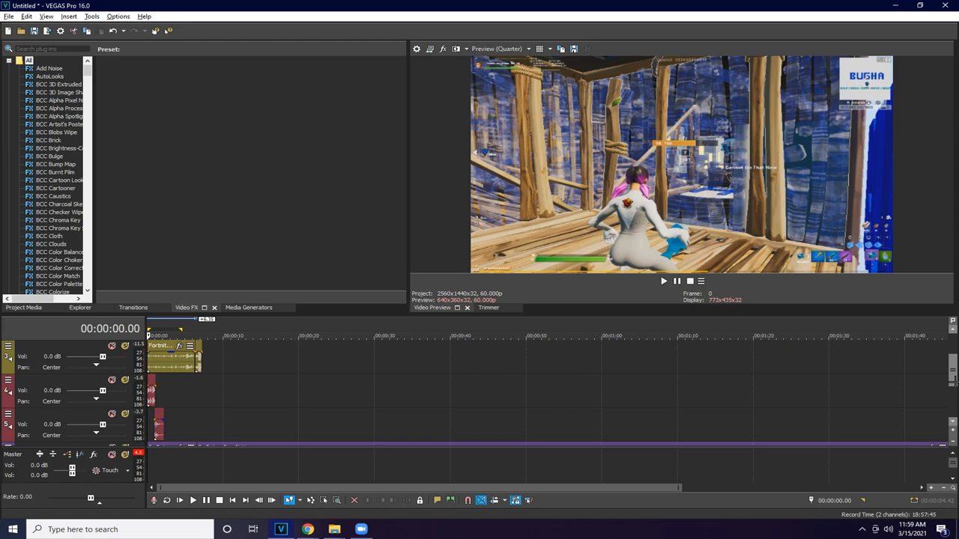